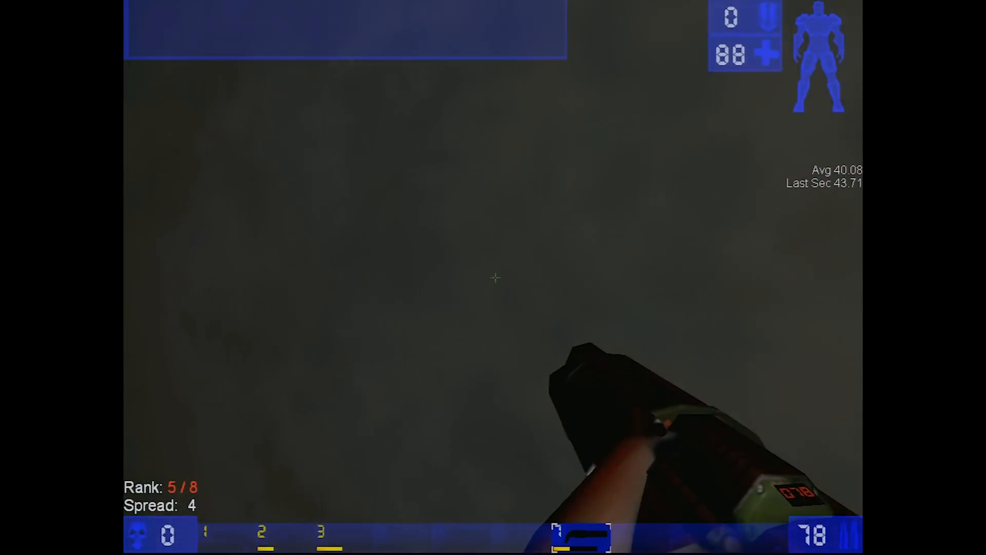
- Open the NDI Output settings from the Tools menu and enable NDI output named GamingVM
{"action": "left_click", "coordinate": [494, 278]}
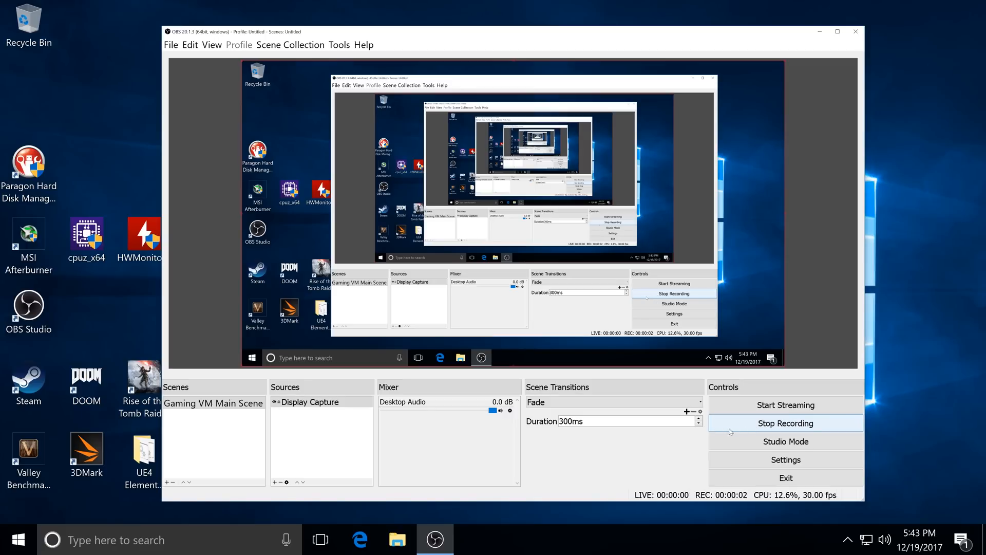
{"action": "left_click", "coordinate": [338, 45]}
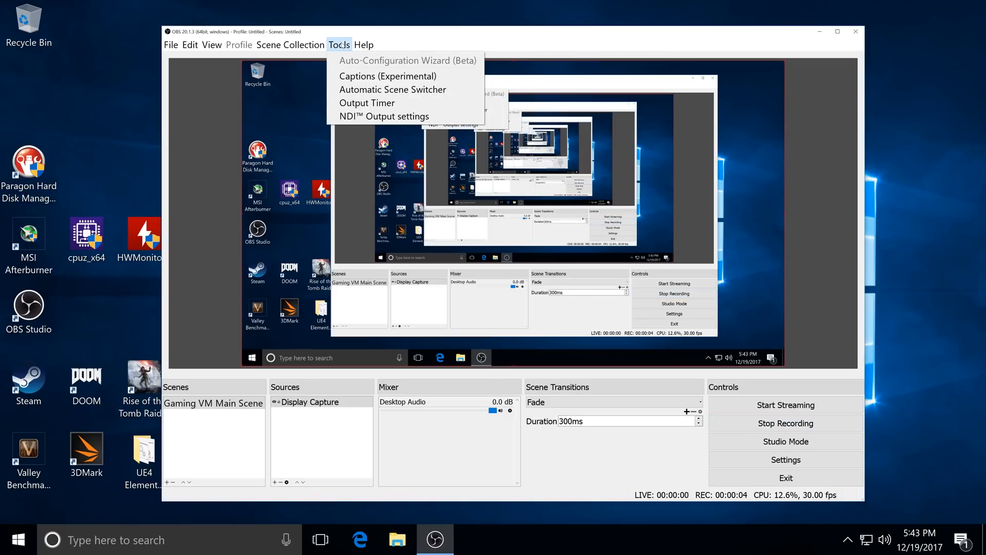
{"action": "left_click", "coordinate": [379, 116]}
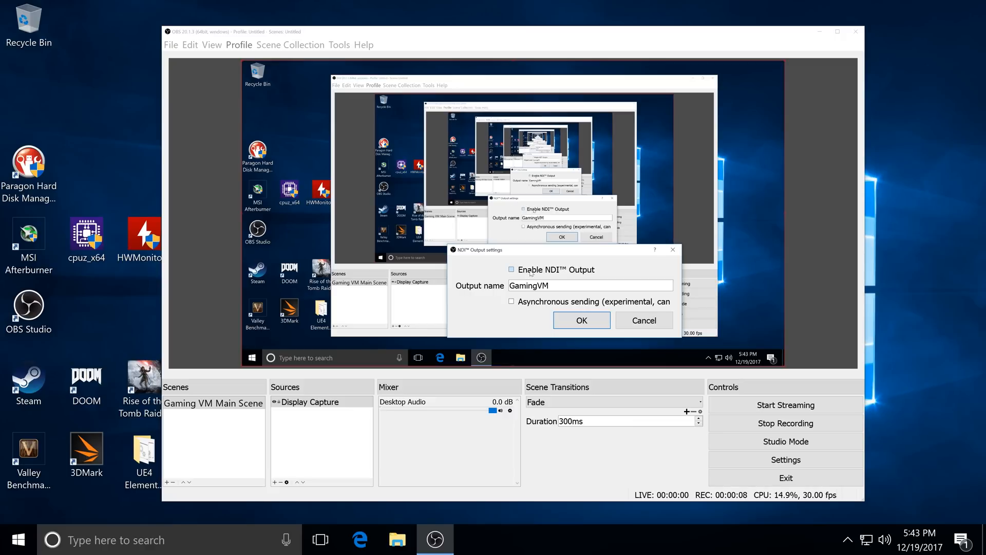
{"action": "left_click", "coordinate": [512, 270]}
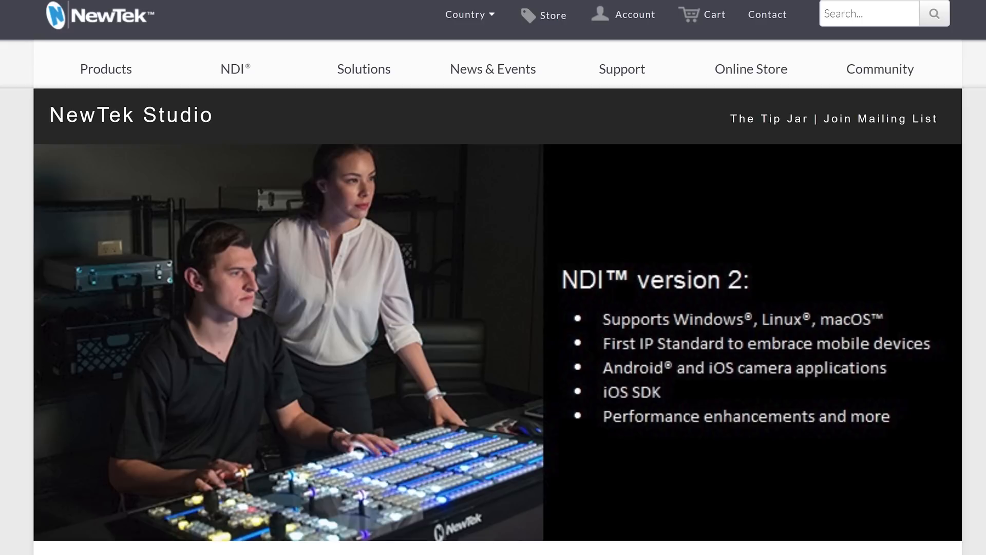
{"action": "scroll", "scroll_direction": "down", "scroll_amount": 3}
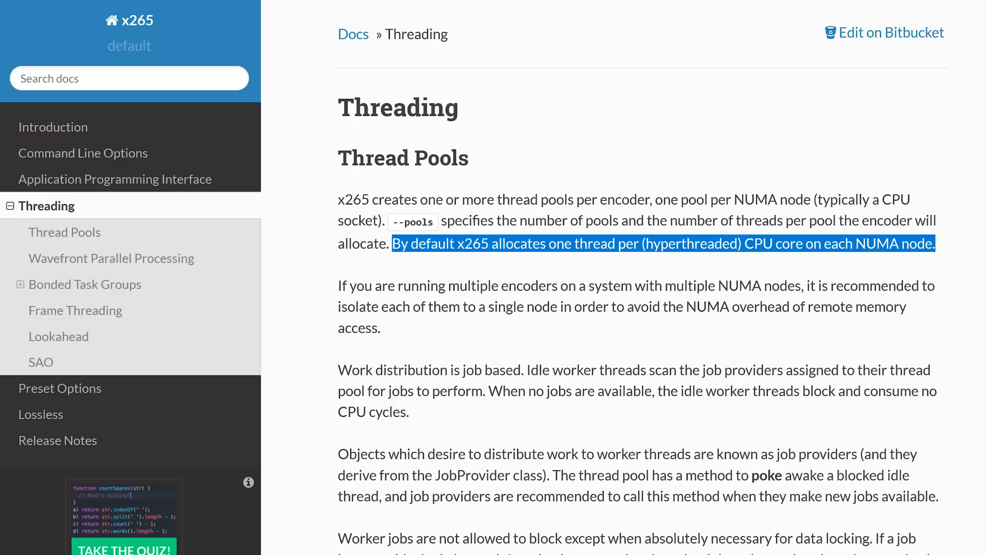
- Scroll the x265 Threading page from Thread Pools down to Wavefront Parallel Processing
{"action": "scroll", "scroll_direction": "down", "scroll_amount": 3}
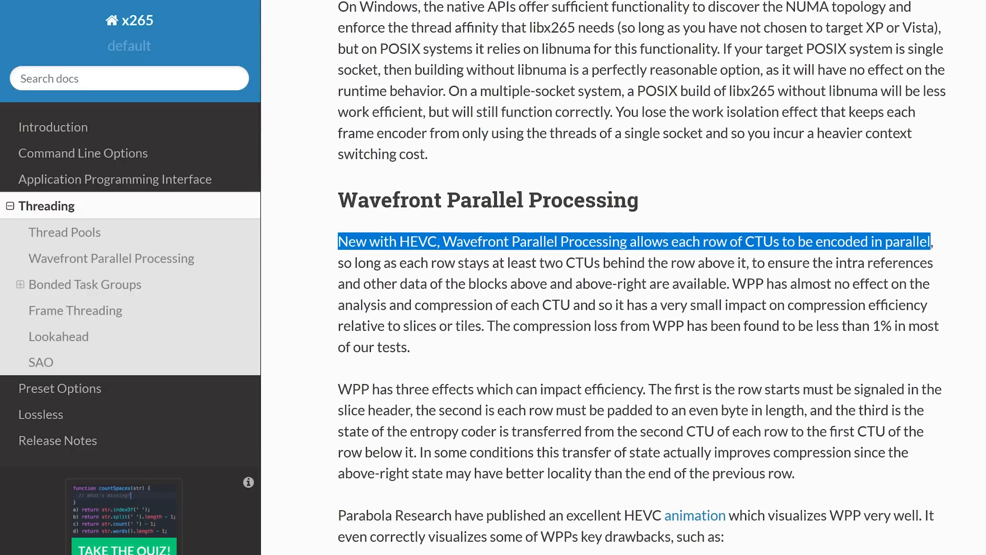
{"action": "scroll", "scroll_direction": "down", "scroll_amount": 3}
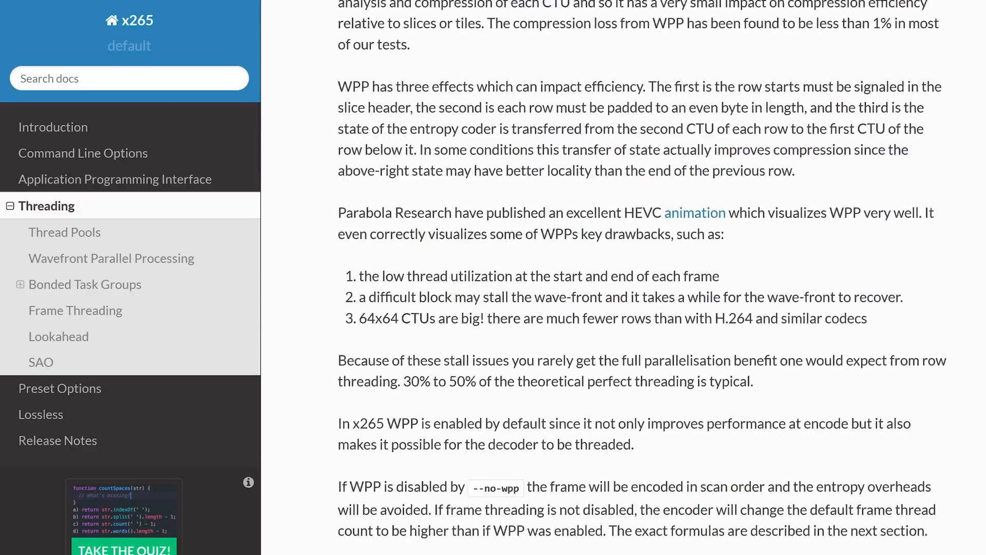